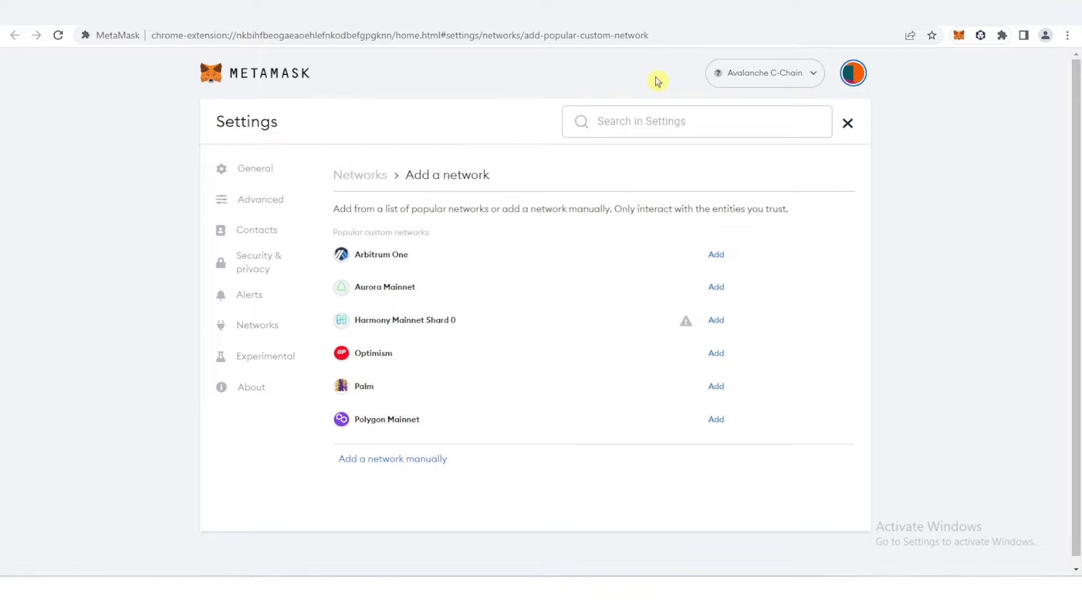
# Enter the Multichain app to reach the USDC Avalanche-to-BNB Chain router
pyautogui.click(764, 73)
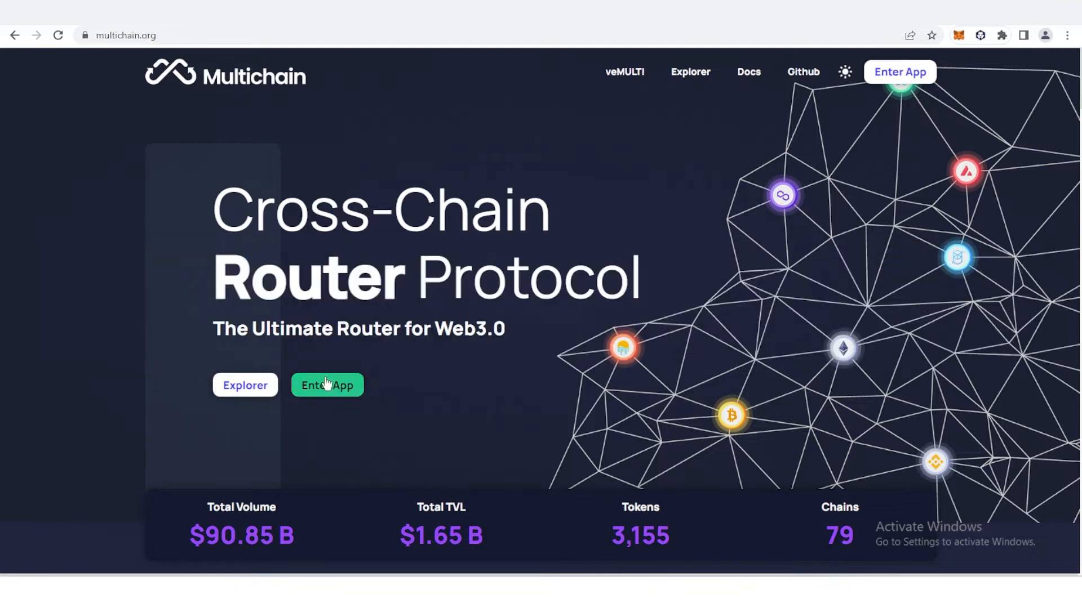
pyautogui.click(327, 385)
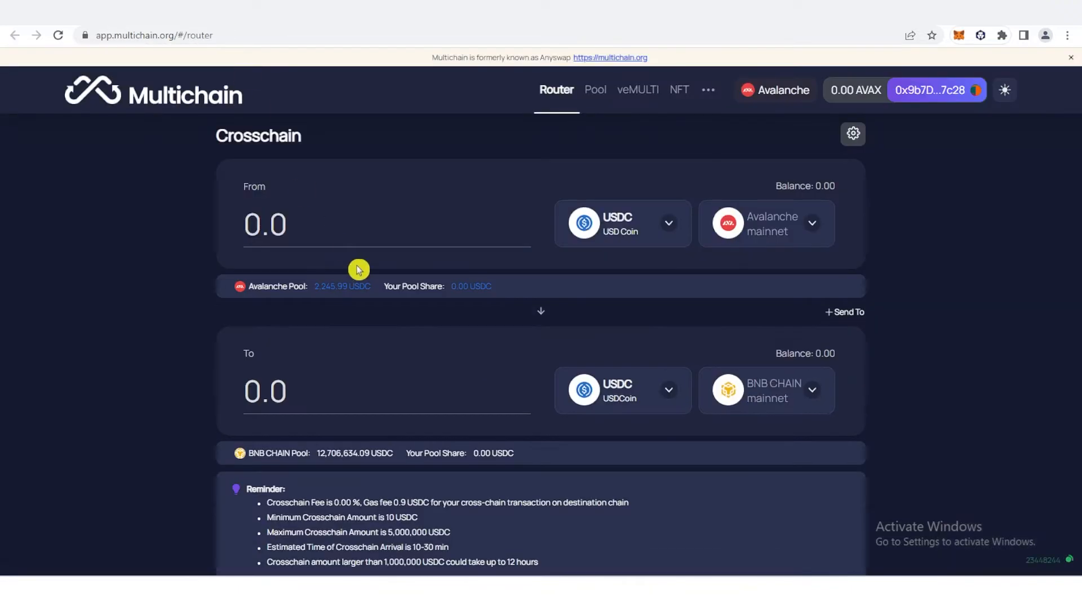
pyautogui.moveTo(757, 148)
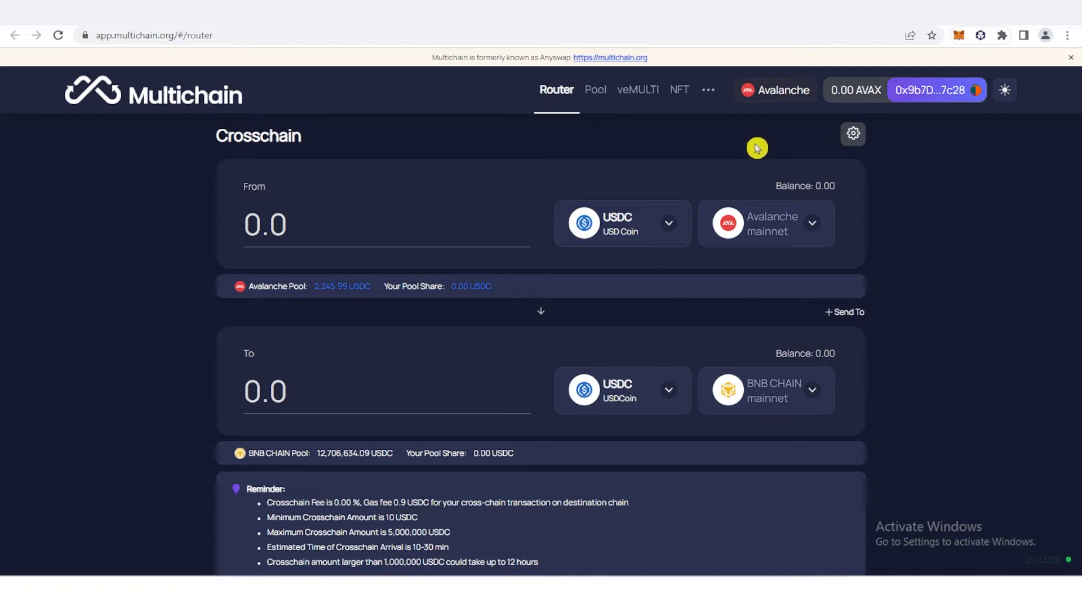
pyautogui.moveTo(818, 83)
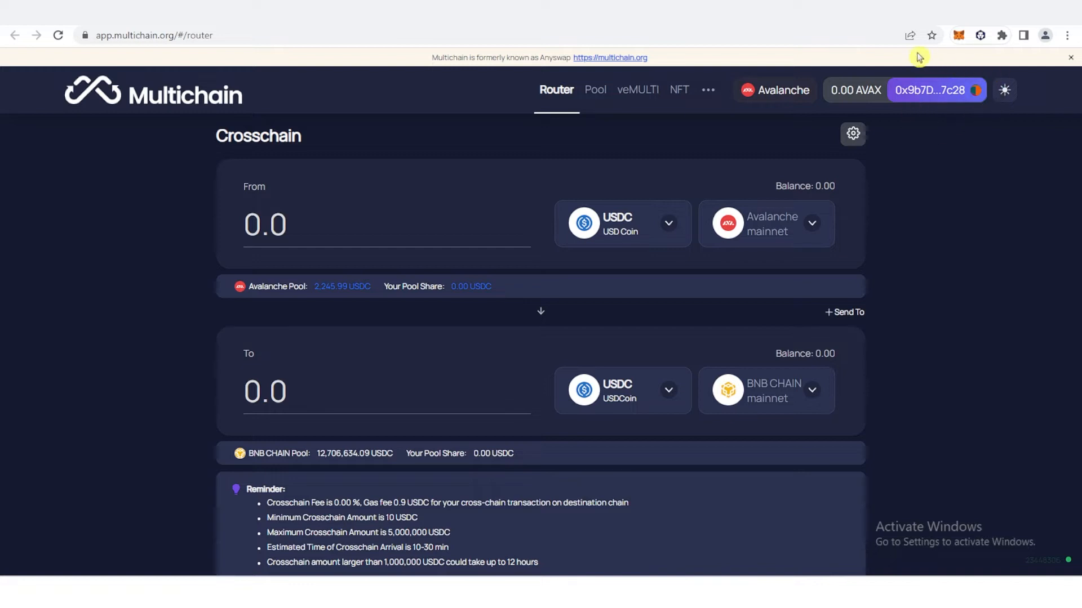
pyautogui.moveTo(819, 309)
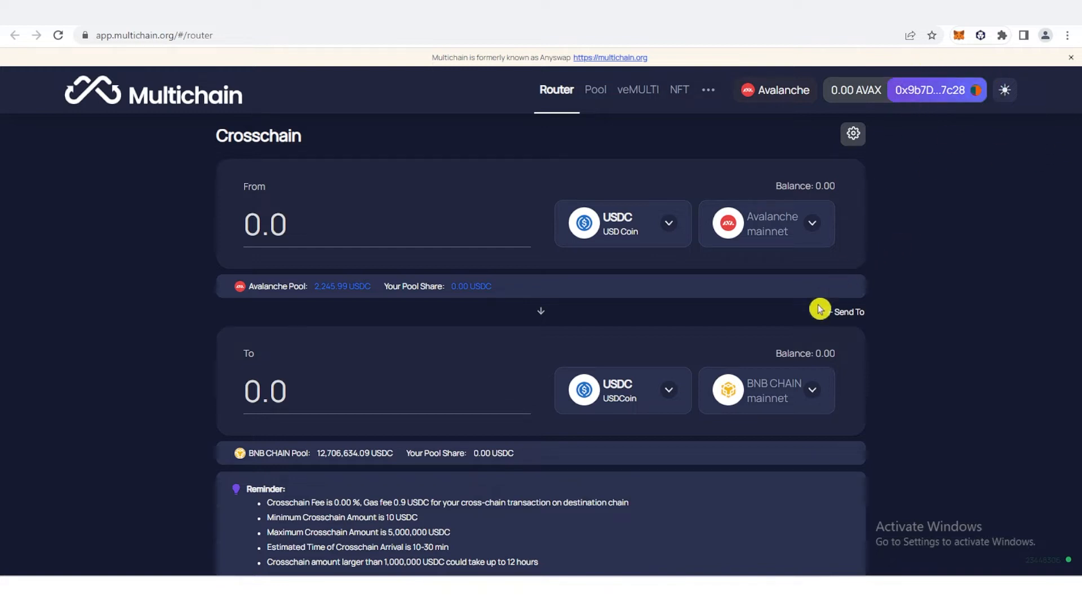
pyautogui.moveTo(870, 237)
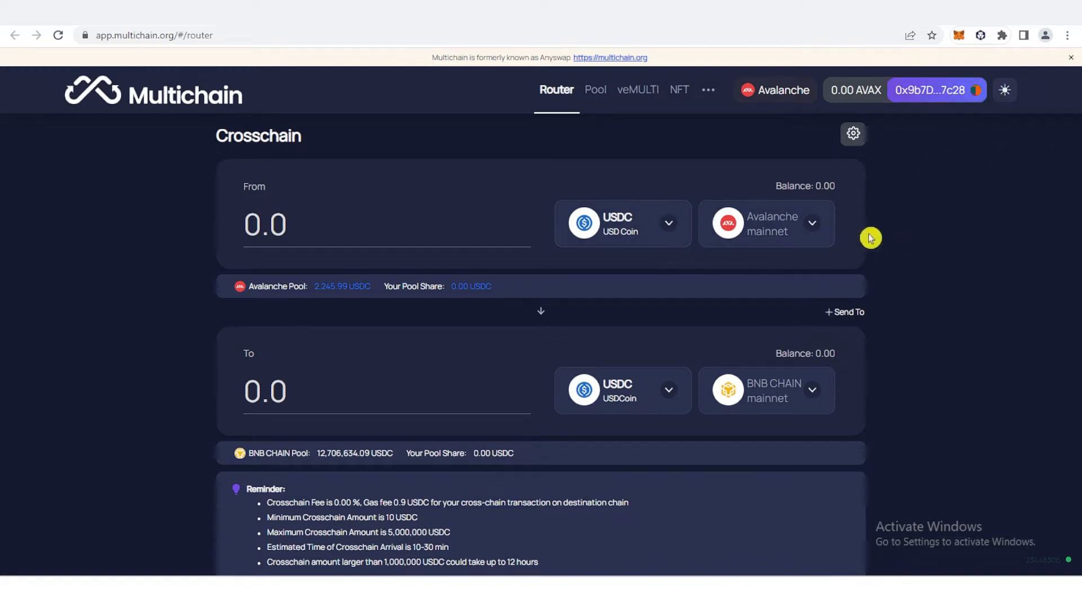
pyautogui.moveTo(774, 177)
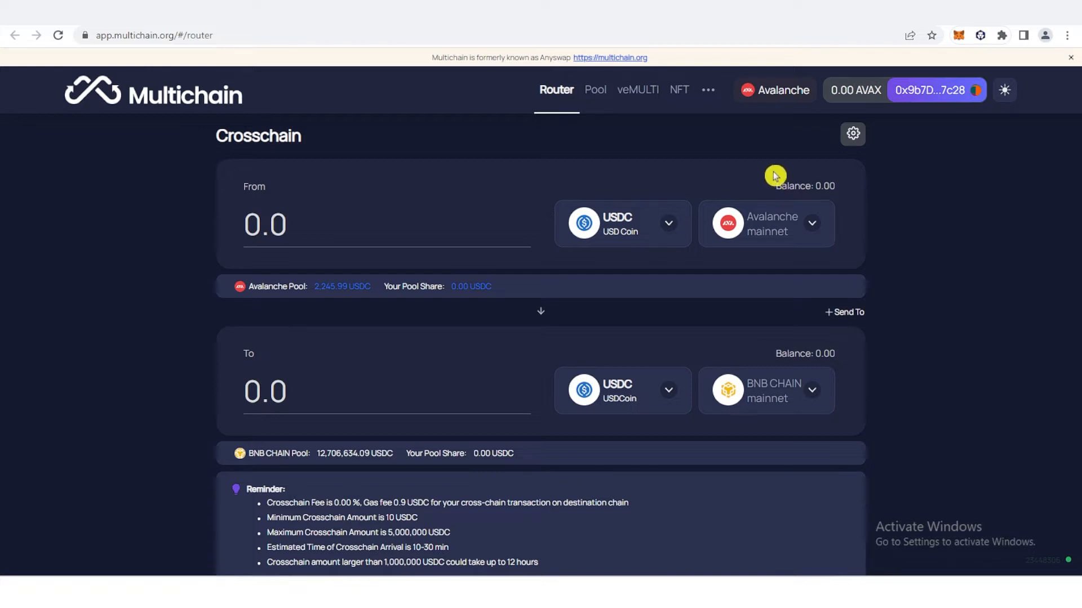
pyautogui.moveTo(771, 179)
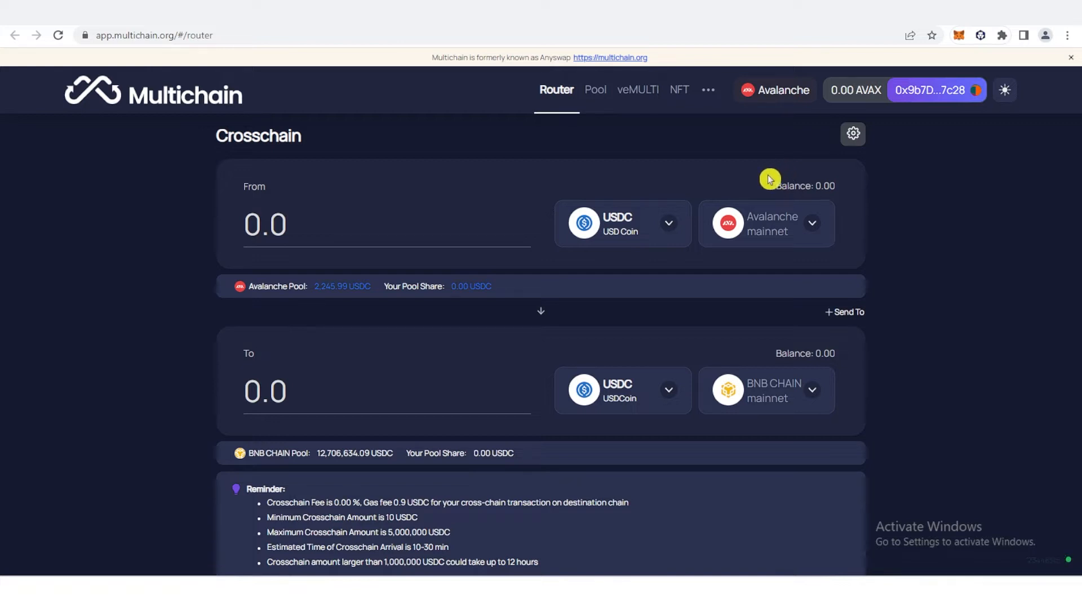
pyautogui.moveTo(677, 271)
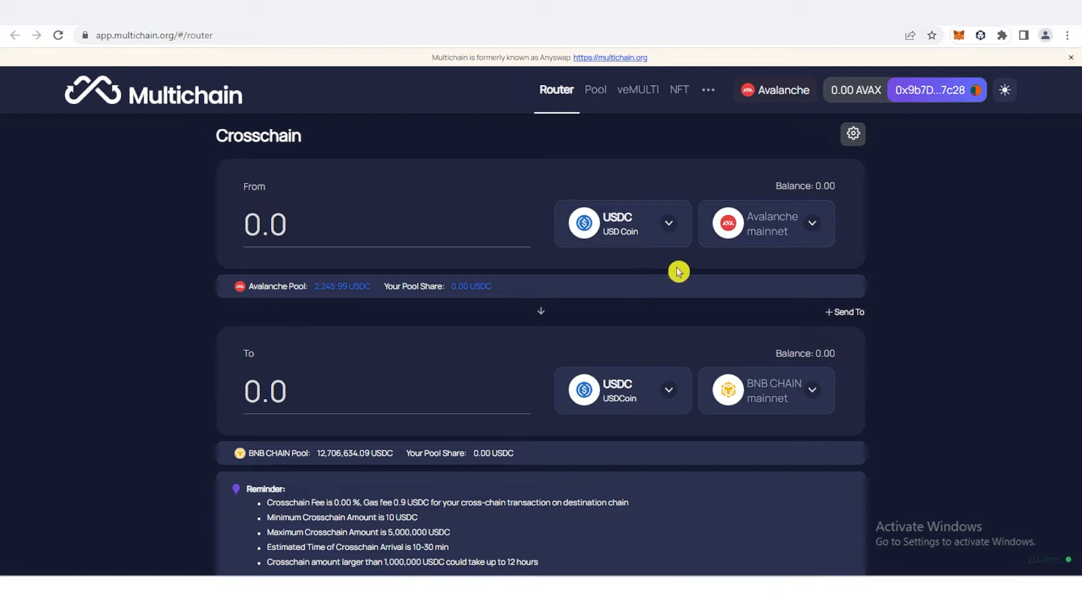
pyautogui.click(618, 223)
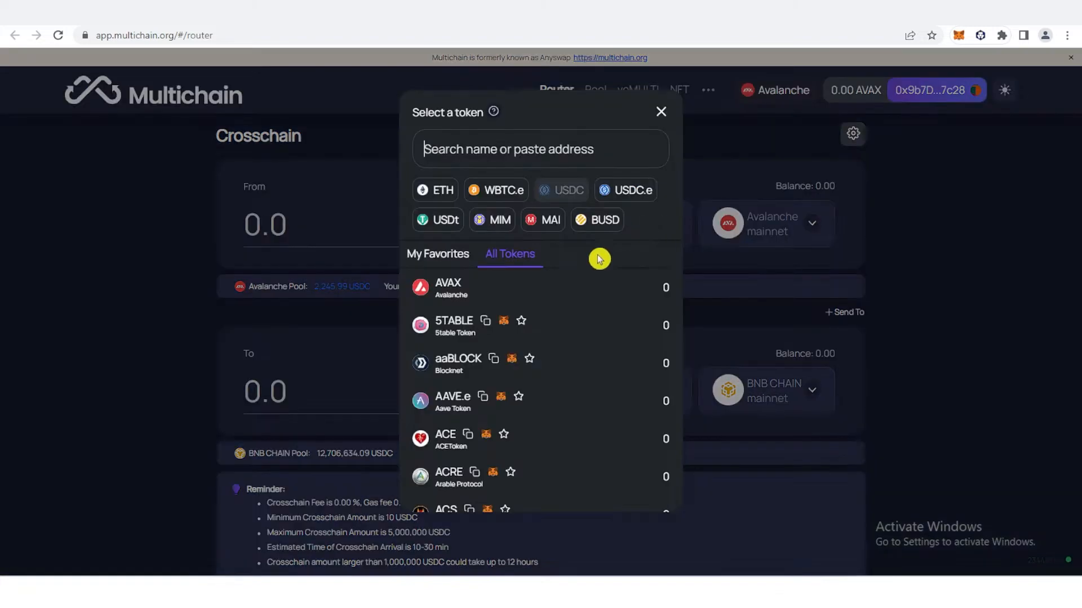
pyautogui.scroll(-3)
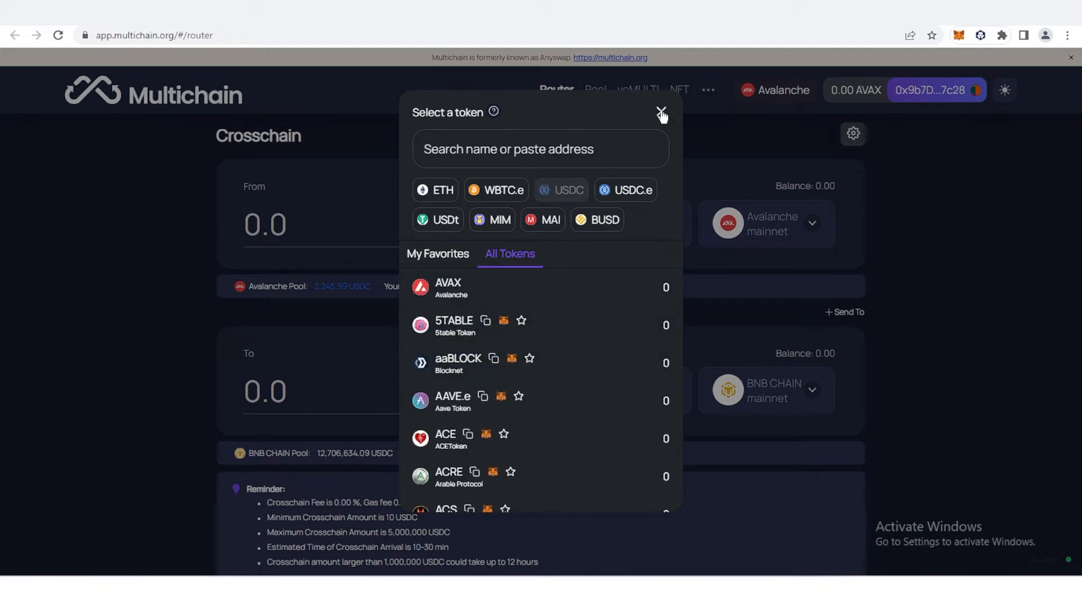
pyautogui.click(661, 112)
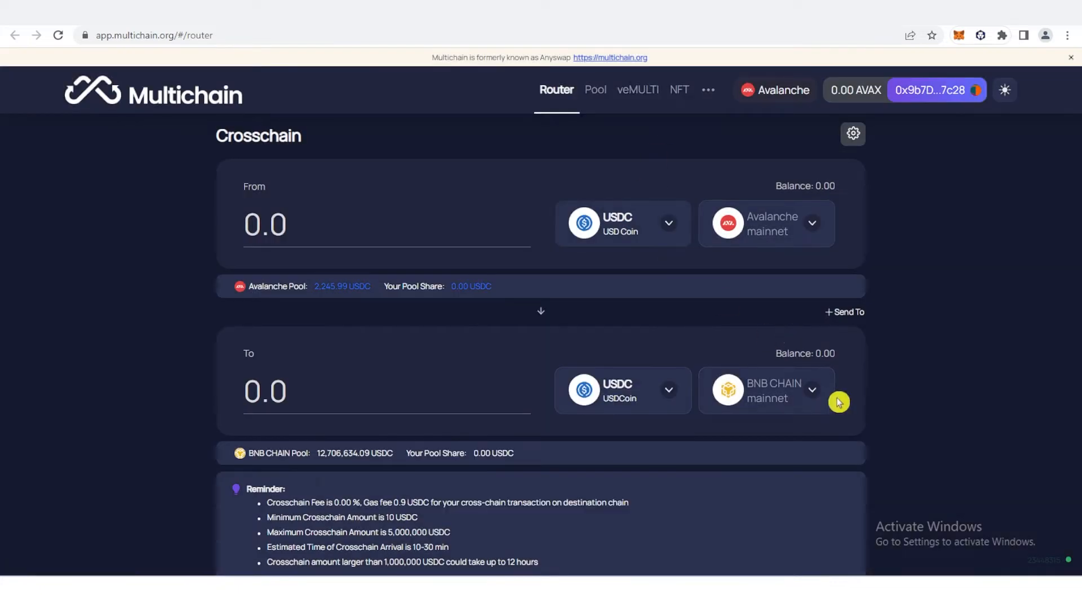
pyautogui.moveTo(774, 350)
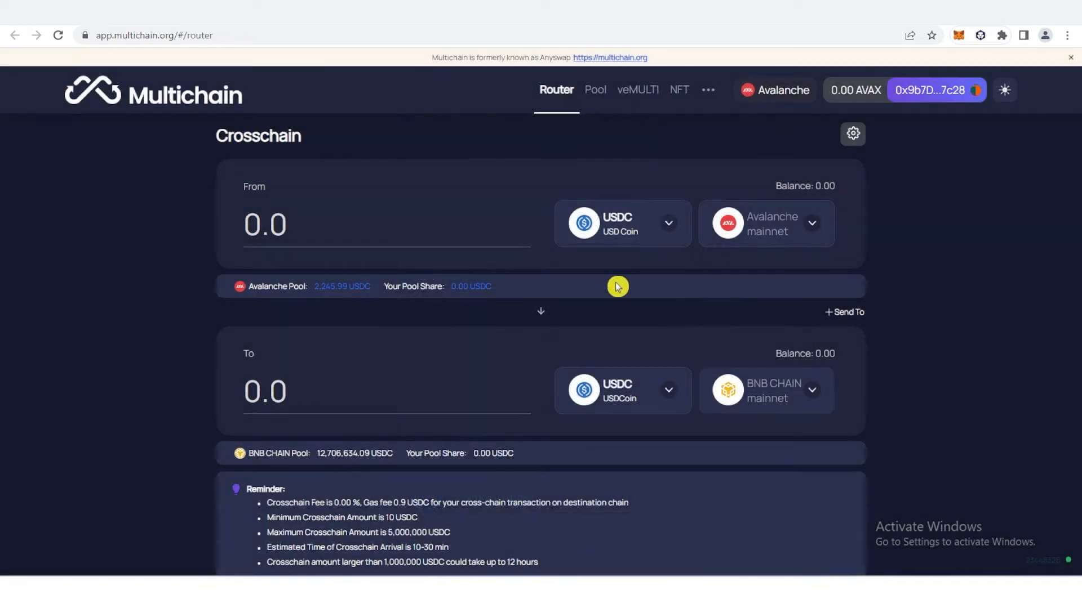
pyautogui.moveTo(799, 210)
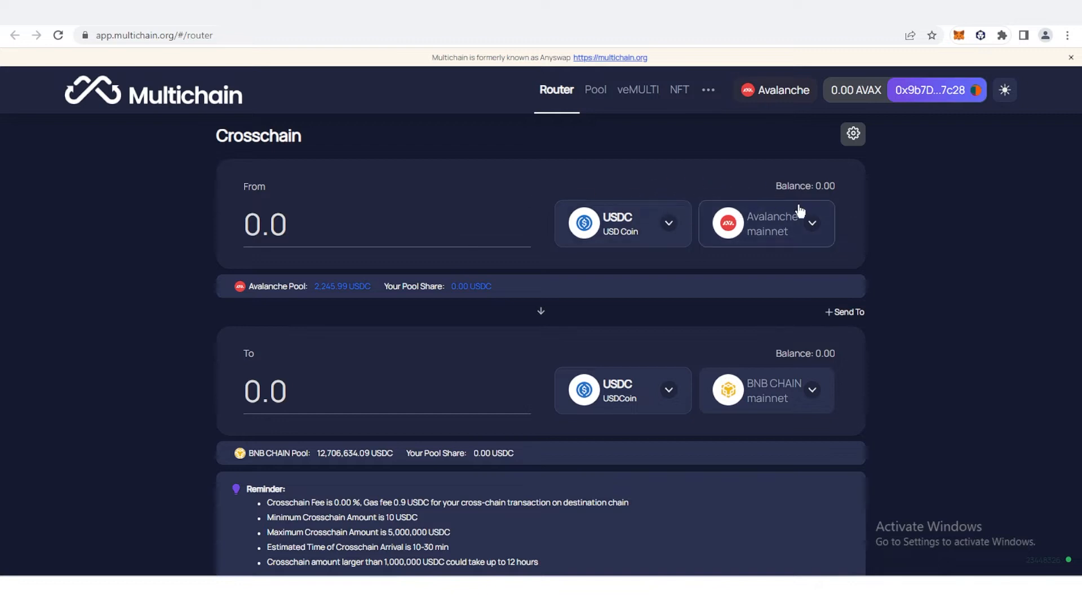
pyautogui.moveTo(170, 236)
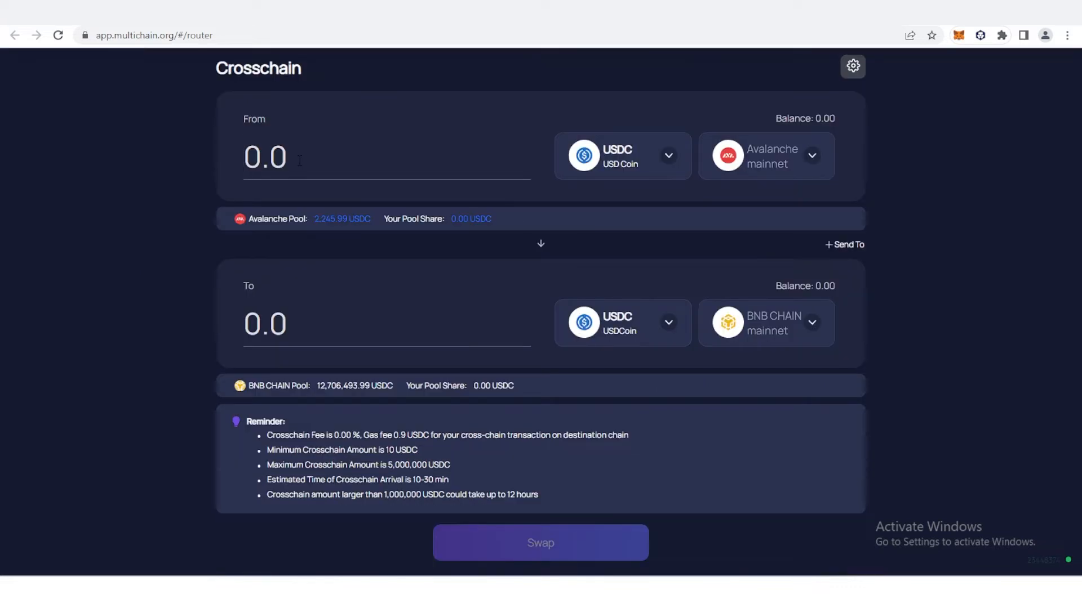
# Enter 100 as the USDC amount to send from Avalanche
pyautogui.write('100')
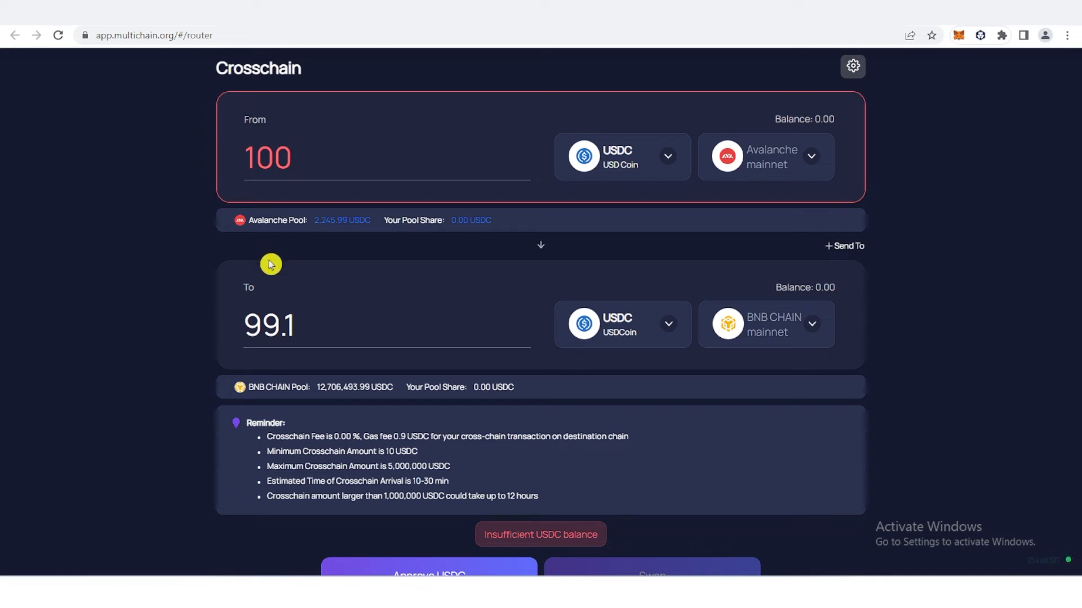
pyautogui.moveTo(311, 231)
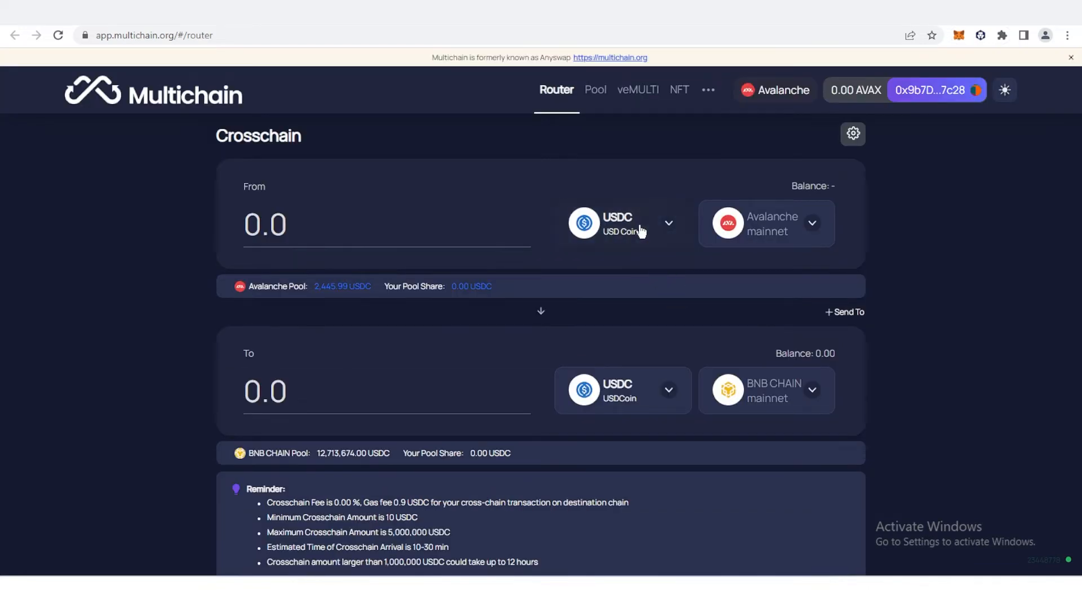
# Browse the token list, then keep USDC as the token with 100 to send
pyautogui.click(621, 224)
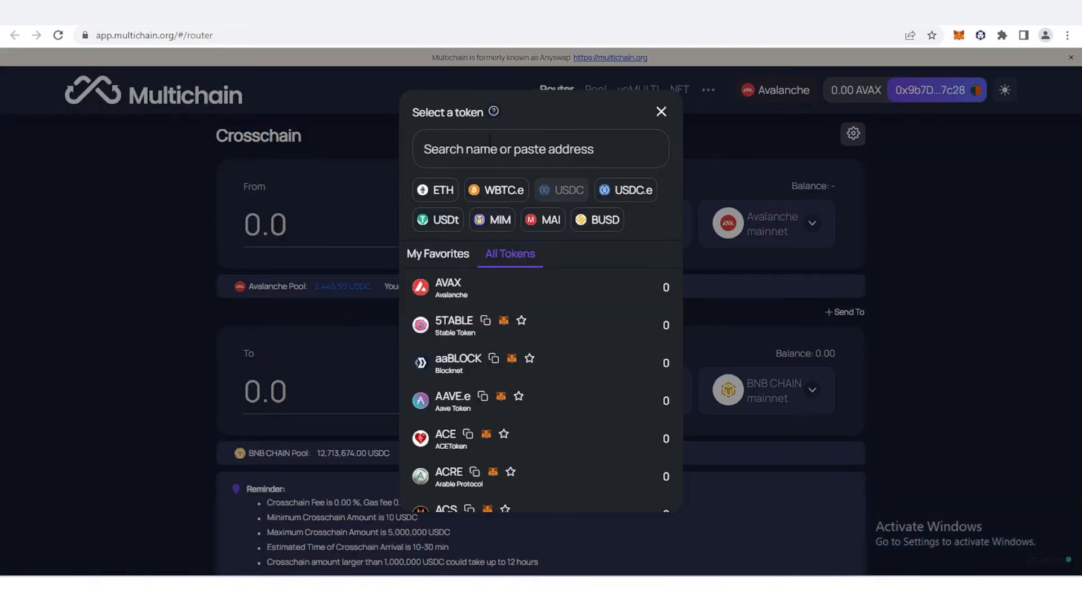
pyautogui.write('b')
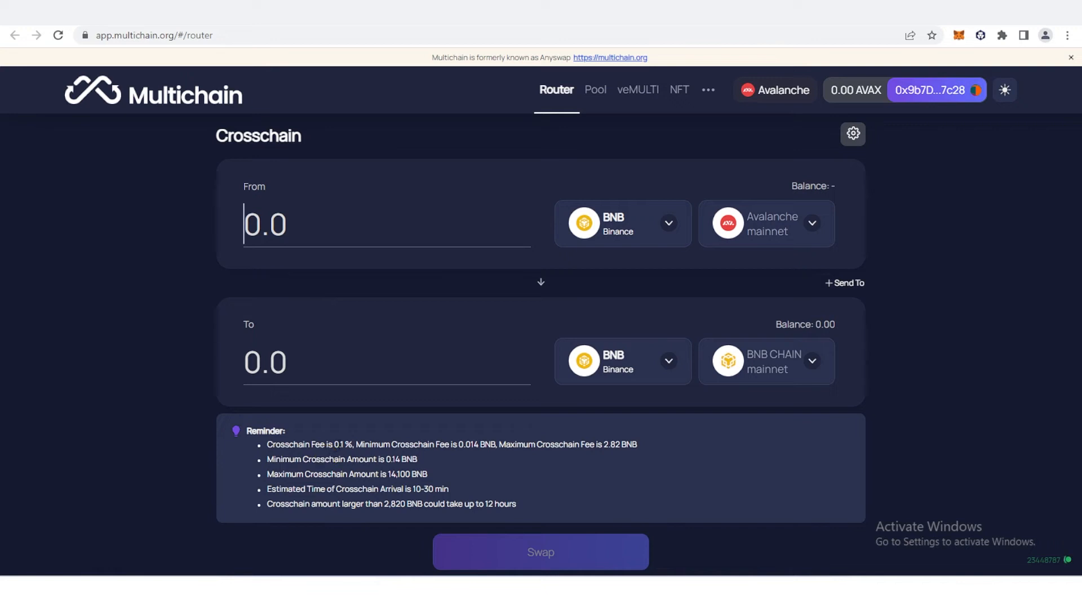
pyautogui.moveTo(510, 458)
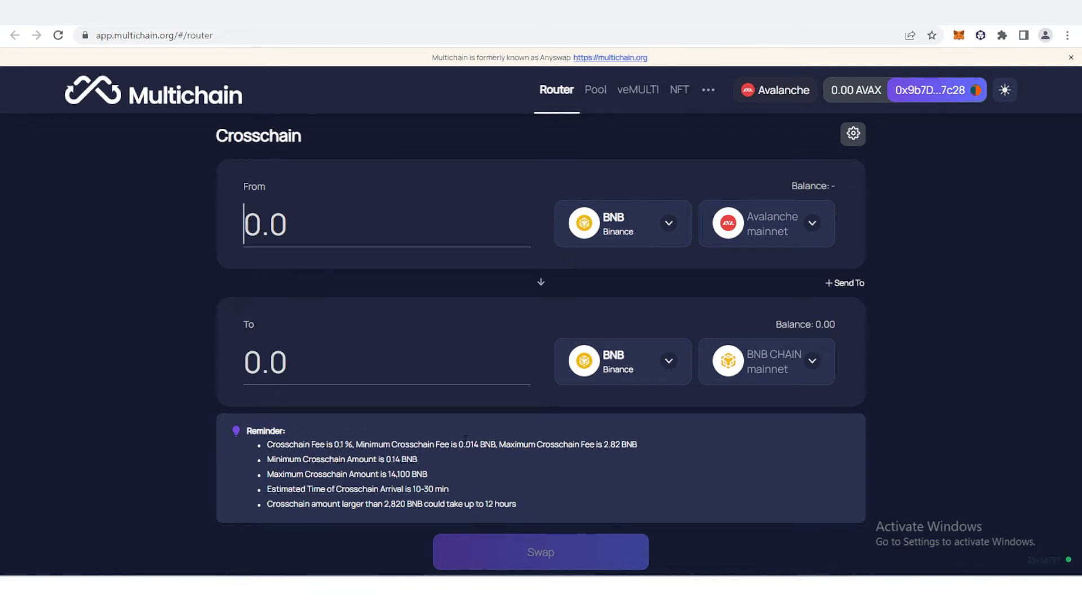
pyautogui.doubleClick(476, 444)
pyautogui.write('100')
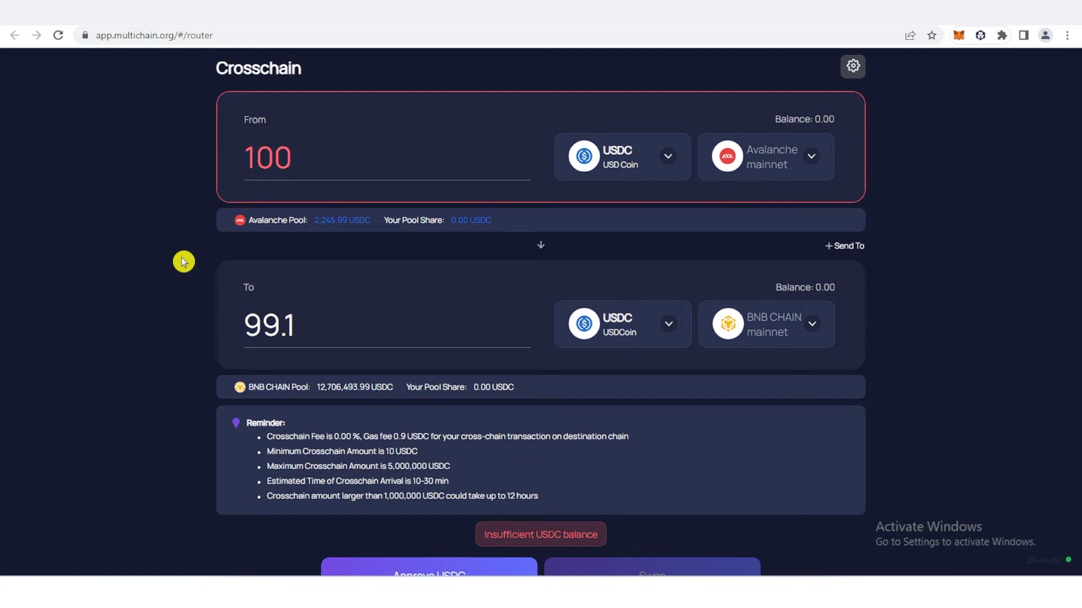
# Send the USDC approval for the Cross-chain Router to MetaMask
pyautogui.scroll(-3)
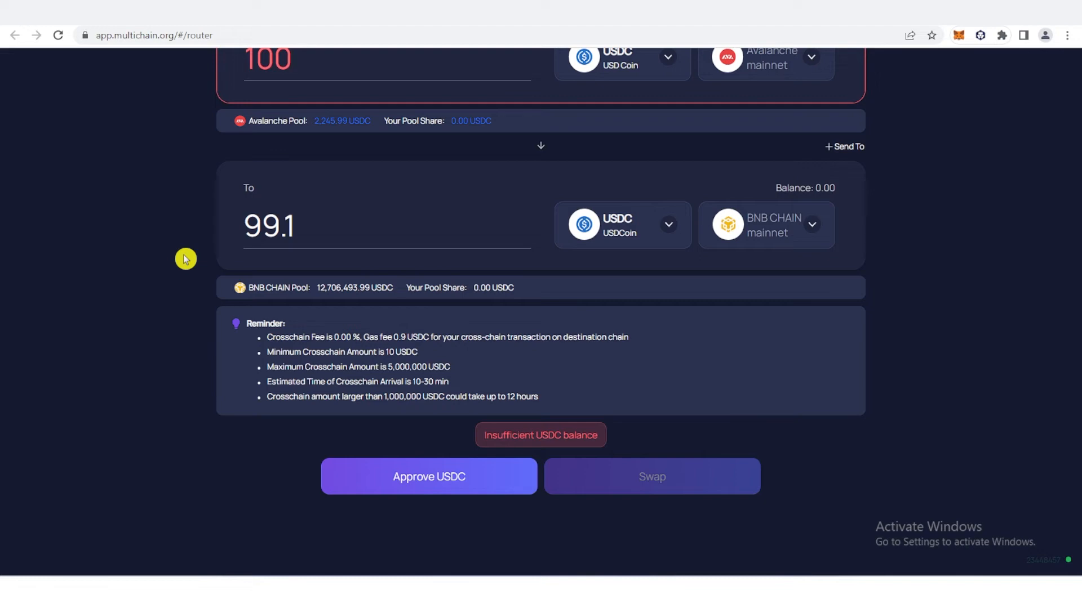
pyautogui.click(428, 476)
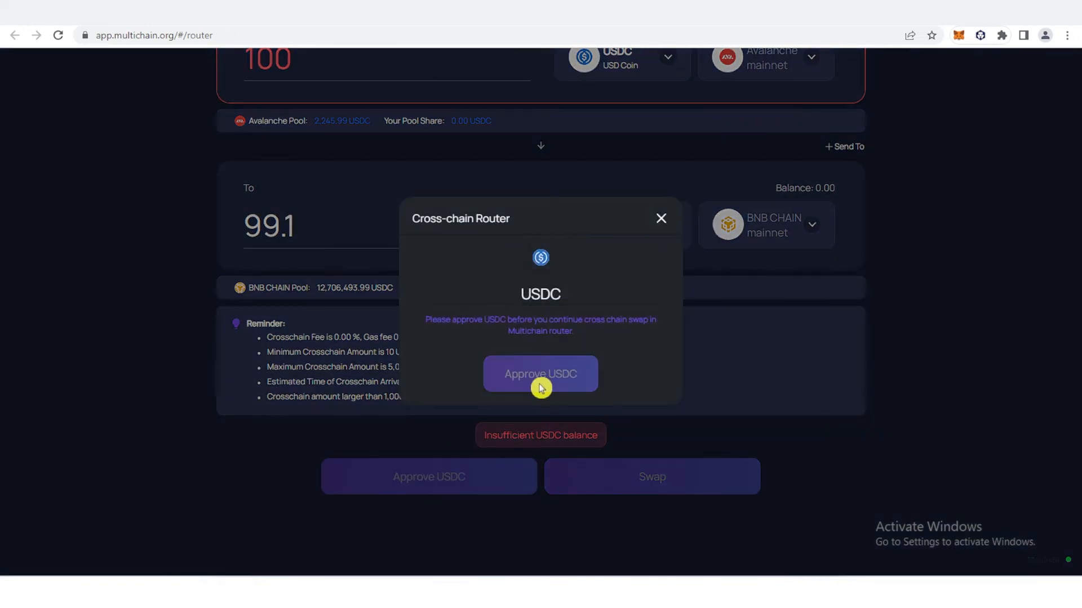
pyautogui.click(540, 374)
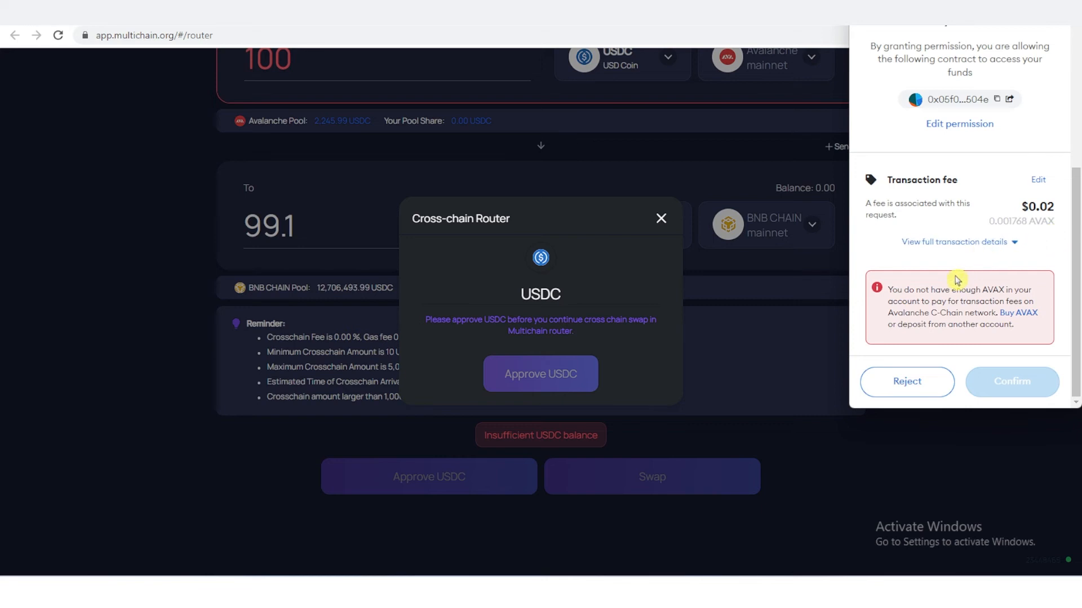
pyautogui.moveTo(922, 299)
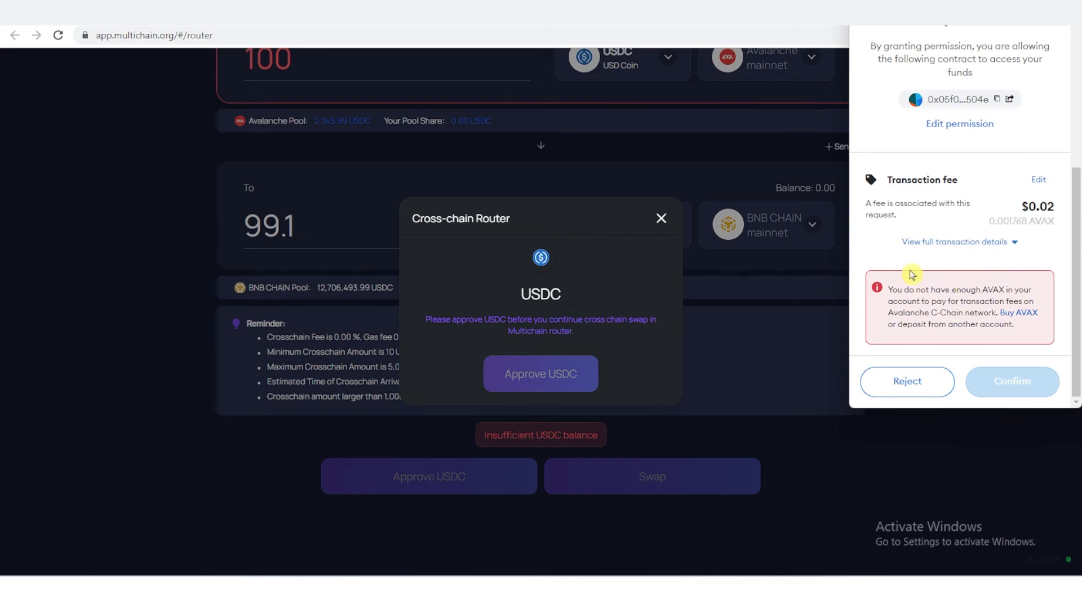
pyautogui.moveTo(913, 298)
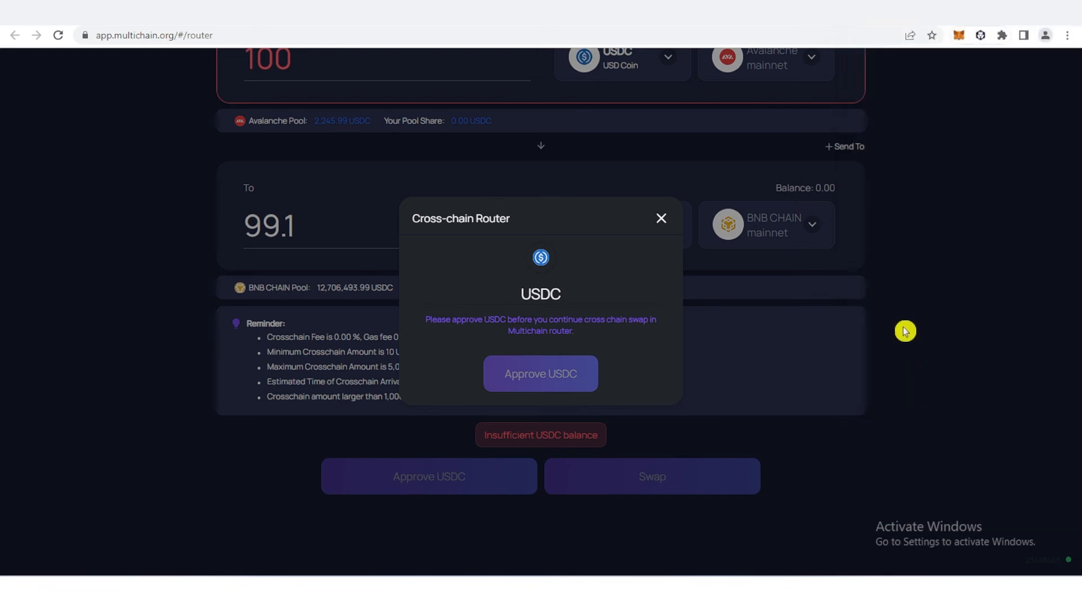
# Dismiss the Cross-chain Router approval dialog to return to the 100 USDC form
pyautogui.click(661, 219)
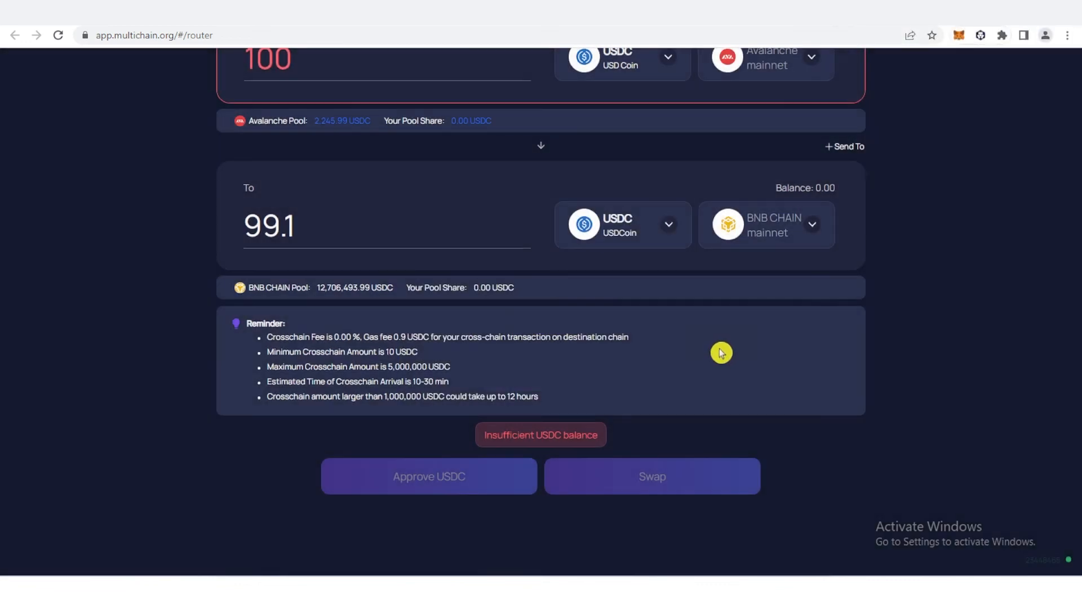
pyautogui.moveTo(636, 412)
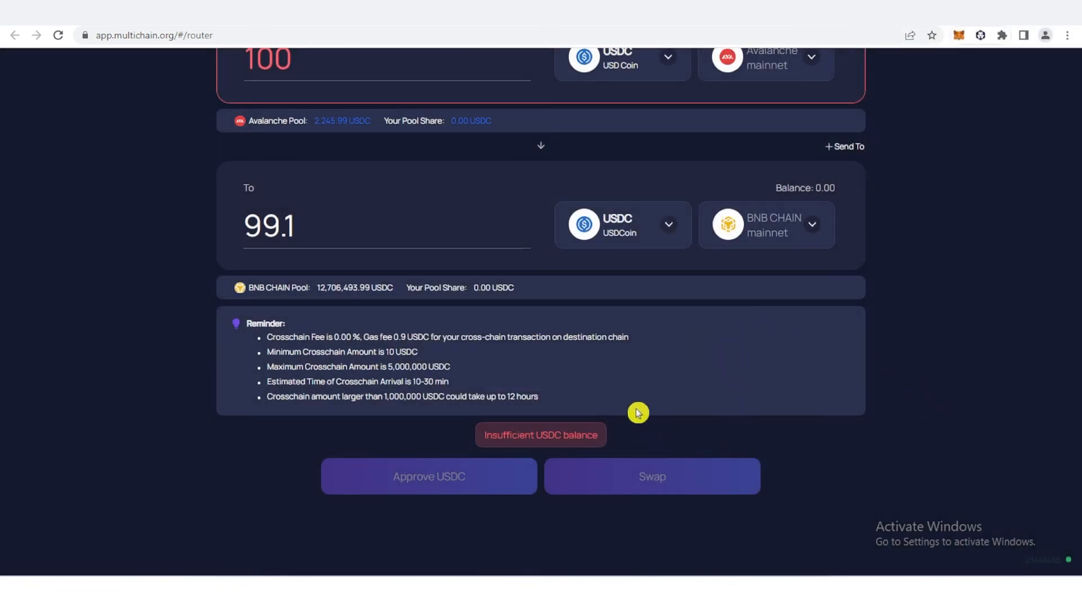
pyautogui.moveTo(790, 402)
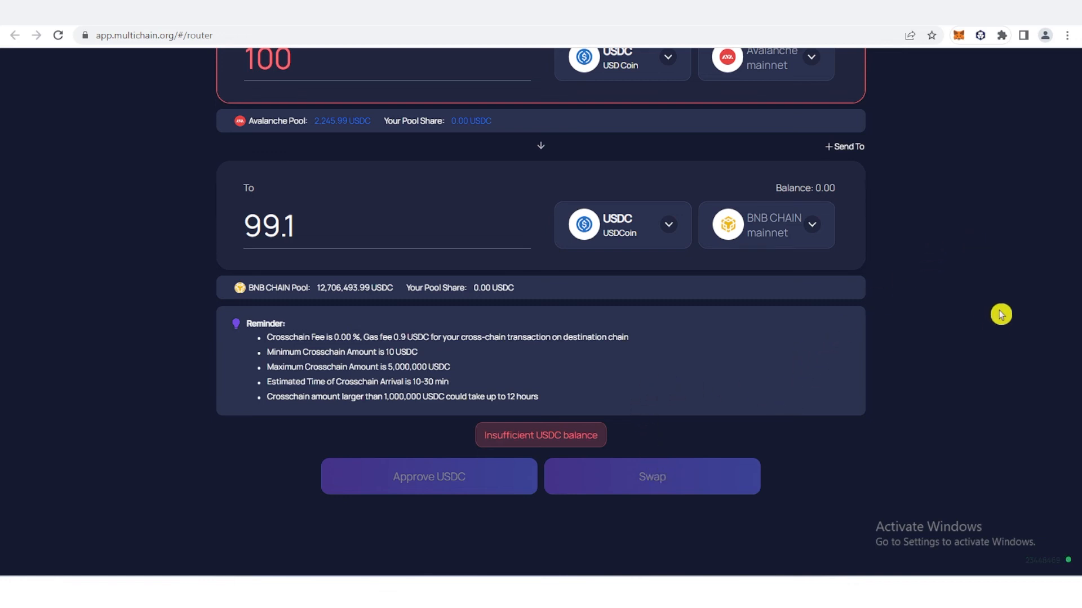
pyautogui.moveTo(977, 198)
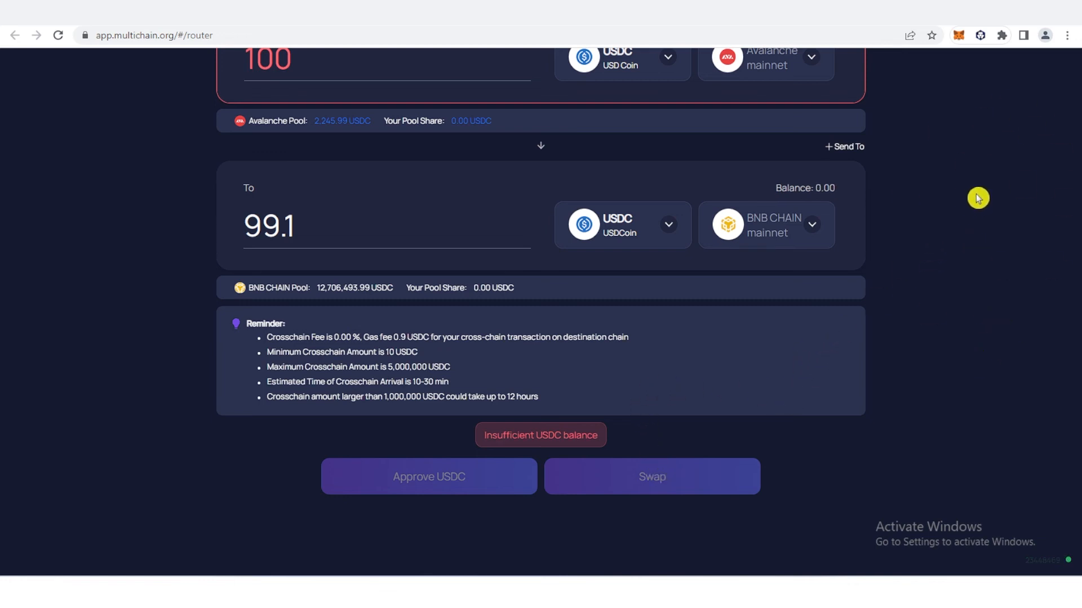
pyautogui.moveTo(942, 172)
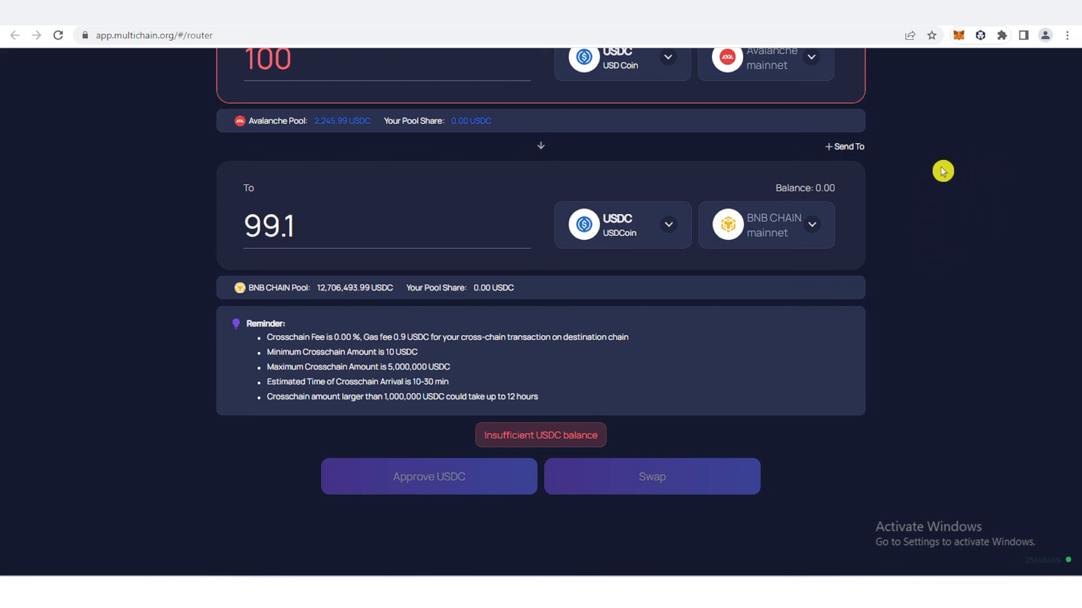
pyautogui.moveTo(897, 190)
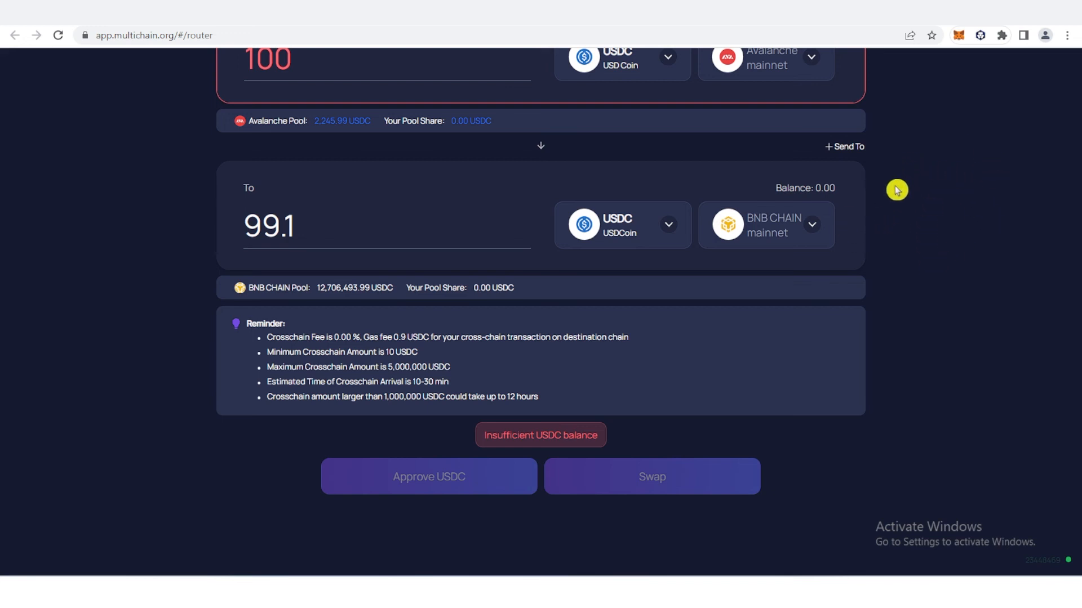
pyautogui.moveTo(906, 173)
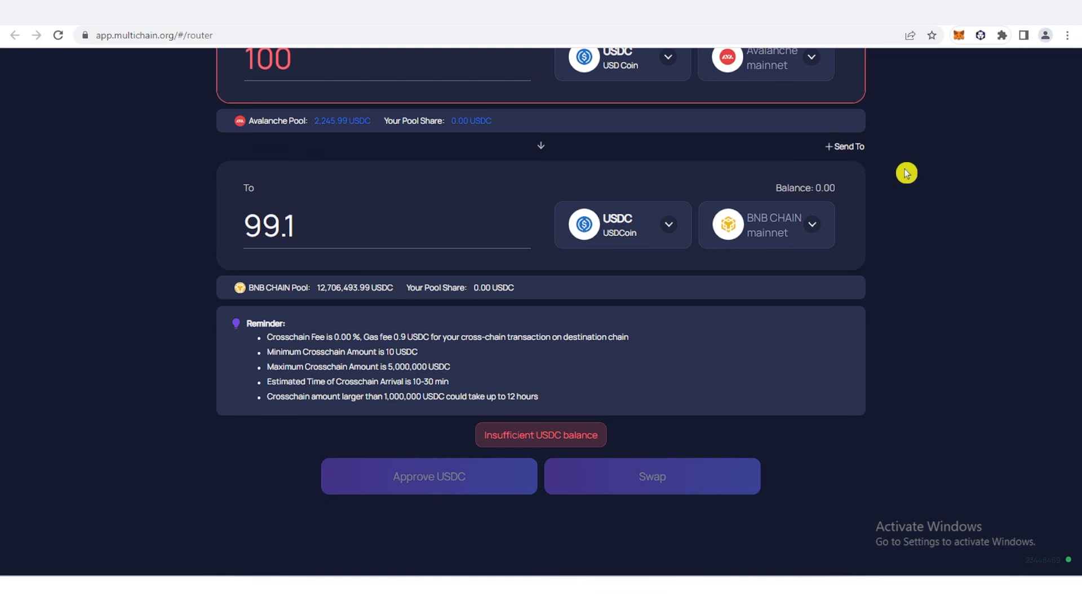